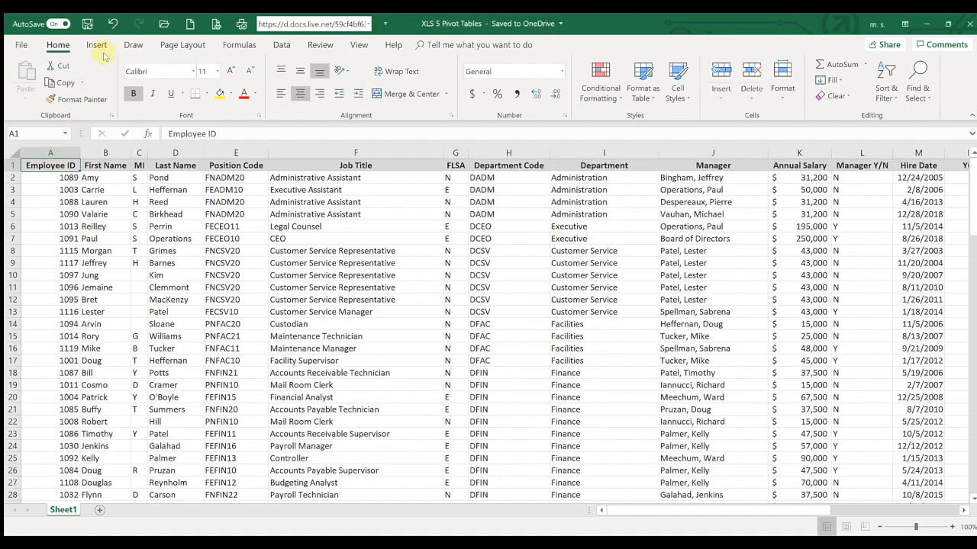
Step: Insert a PivotTable from the employee data table onto a new worksheet
click(97, 44)
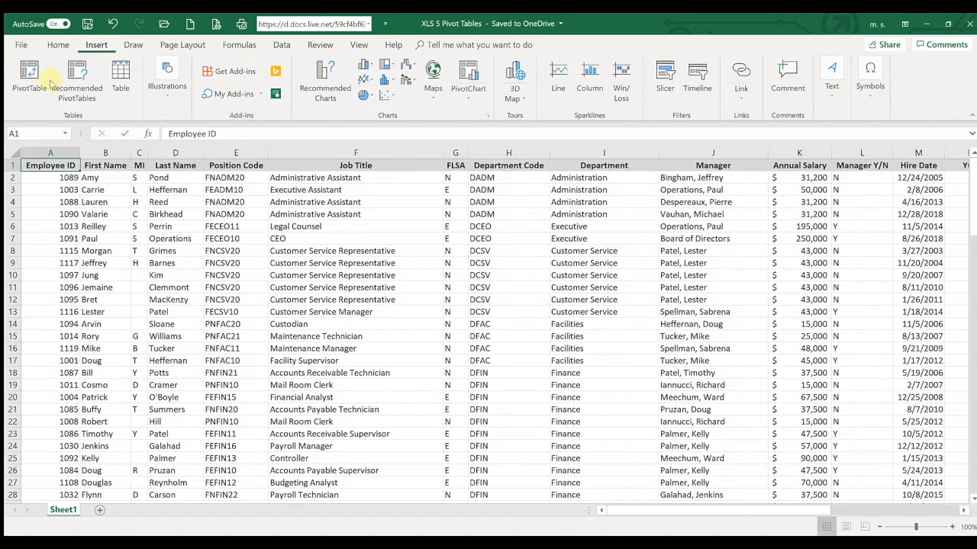
click(29, 76)
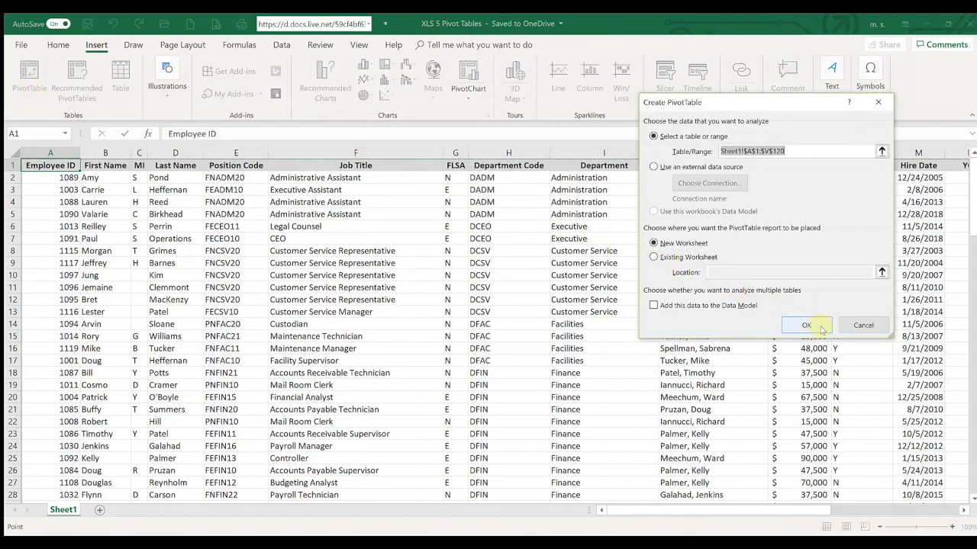
click(806, 325)
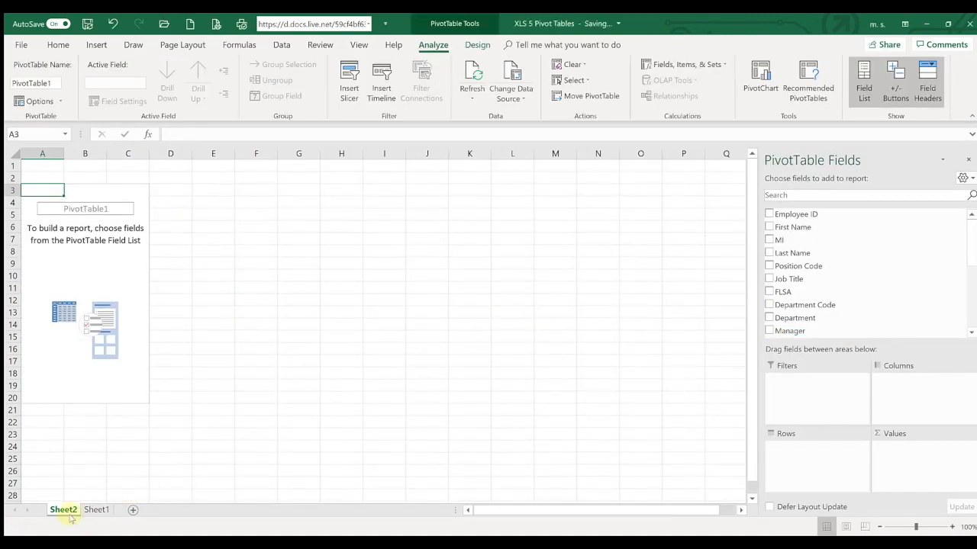
mouse_move(125, 296)
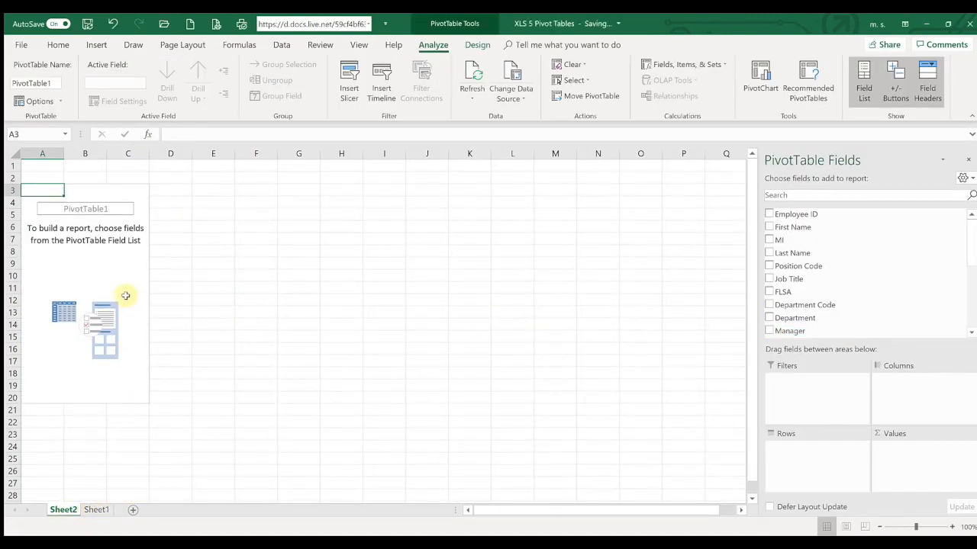
mouse_move(824, 226)
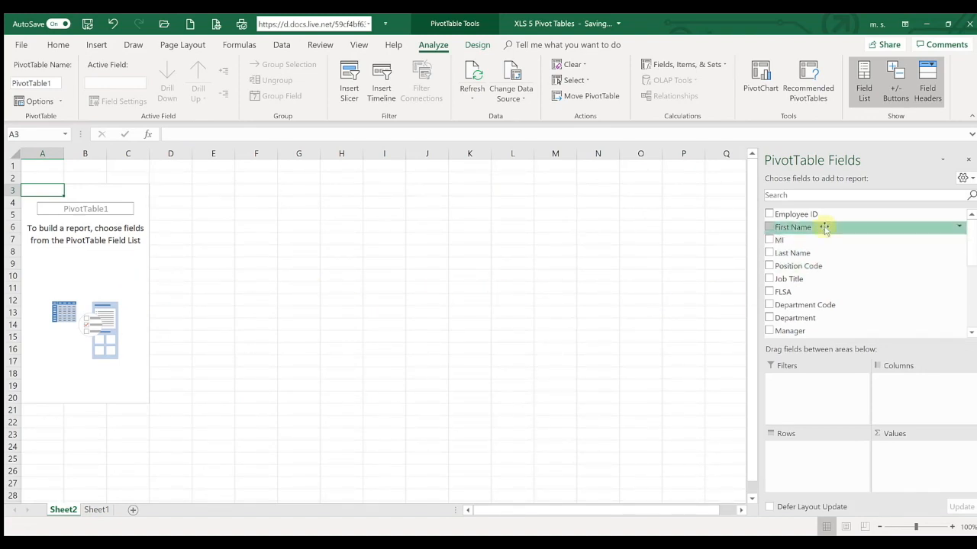
mouse_move(793, 253)
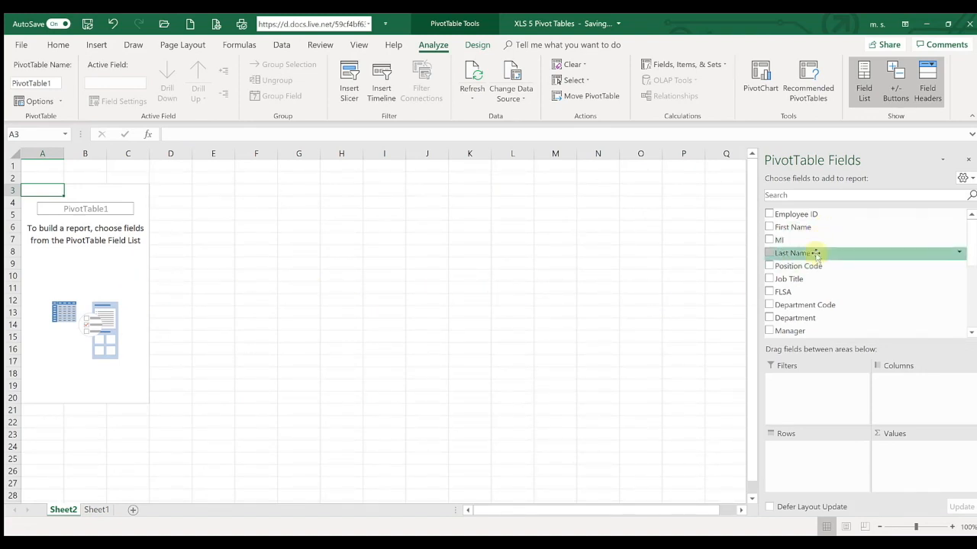
mouse_move(812, 266)
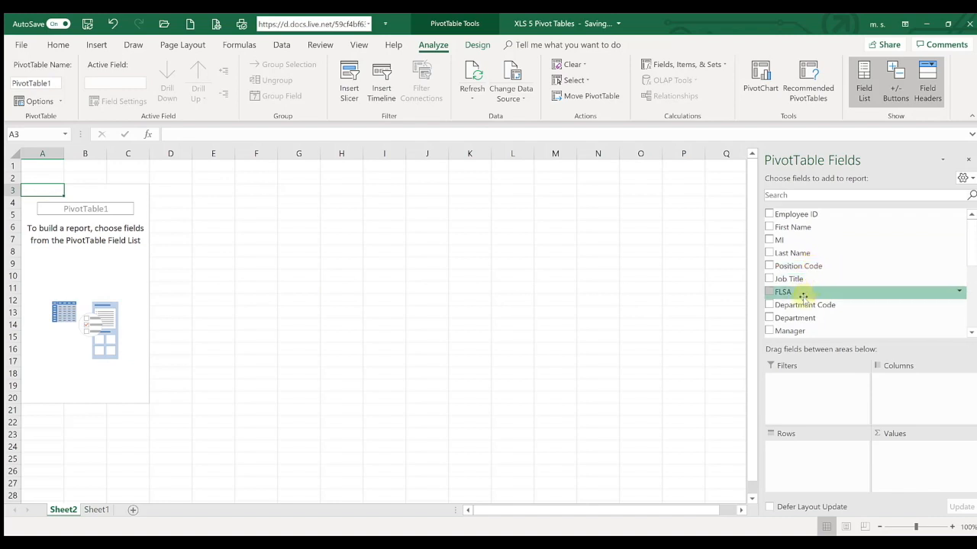
Step: Put Department in Rows and Annual Salary in Values to sum salary per department
click(769, 318)
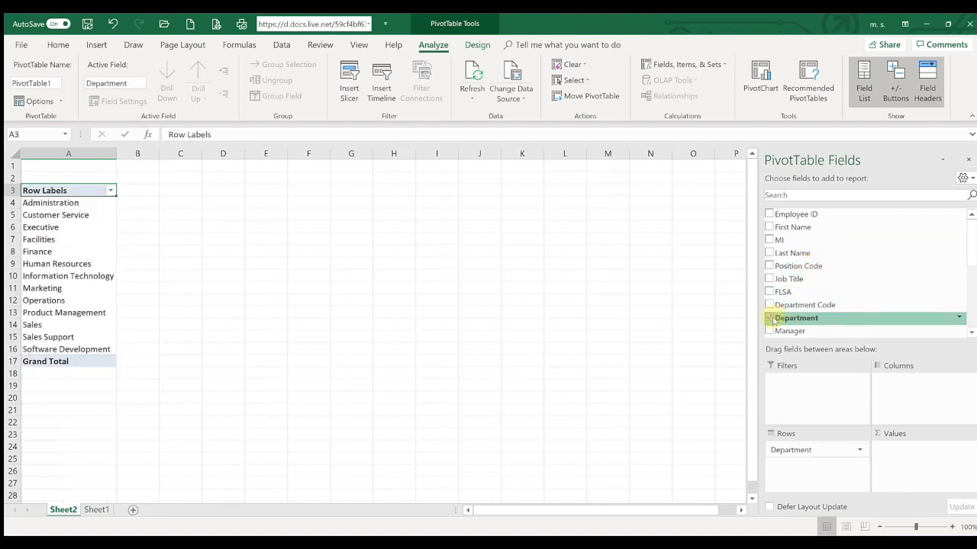
scroll(down, 3)
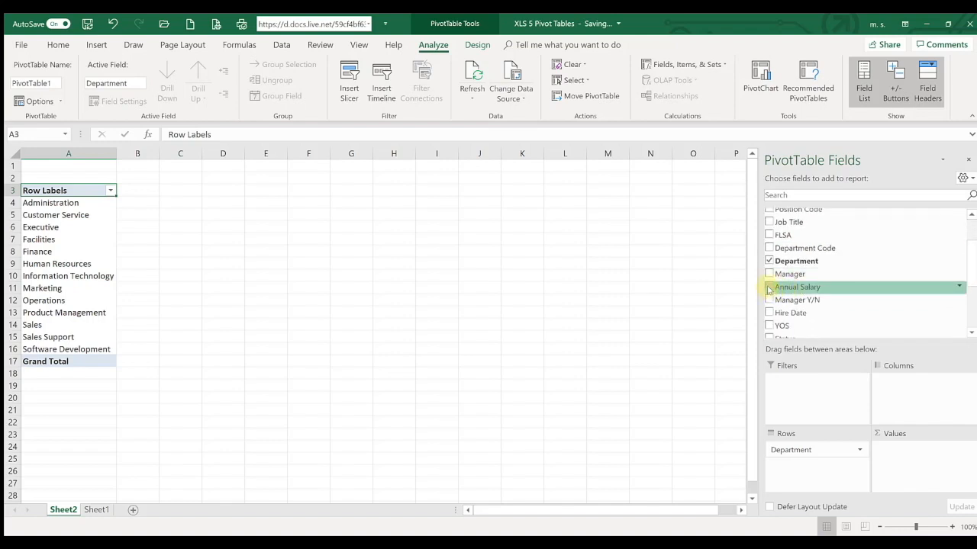
click(769, 287)
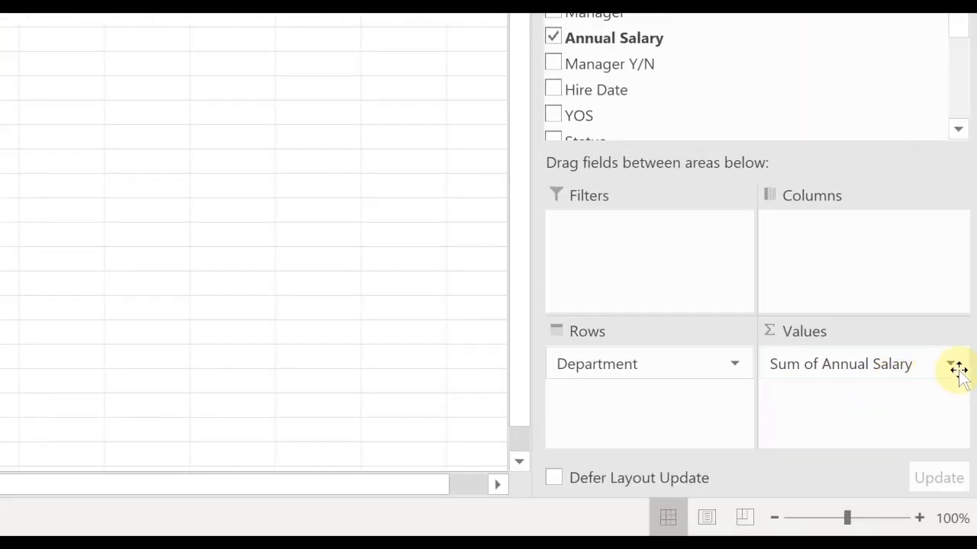
Step: Summarize Annual Salary by Average and format it as Accounting currency
click(946, 364)
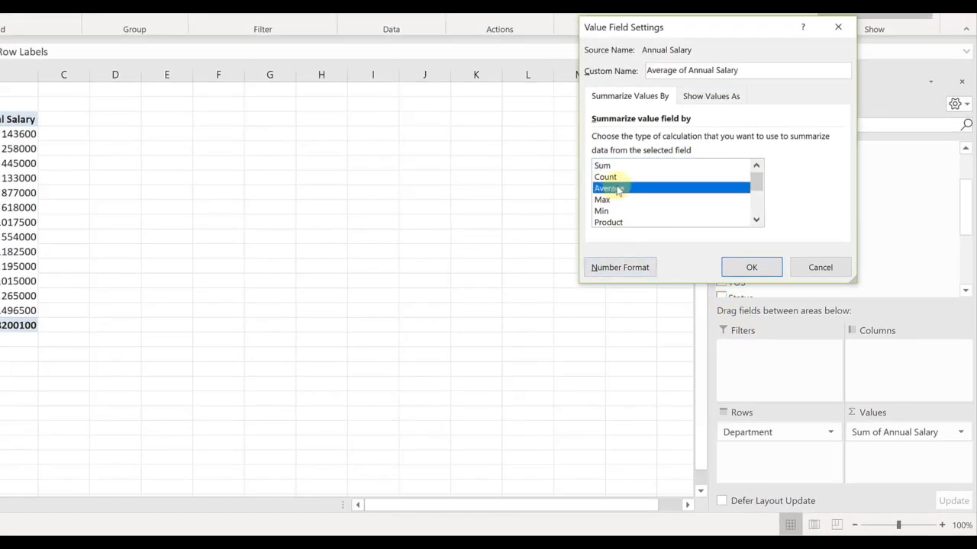
click(750, 267)
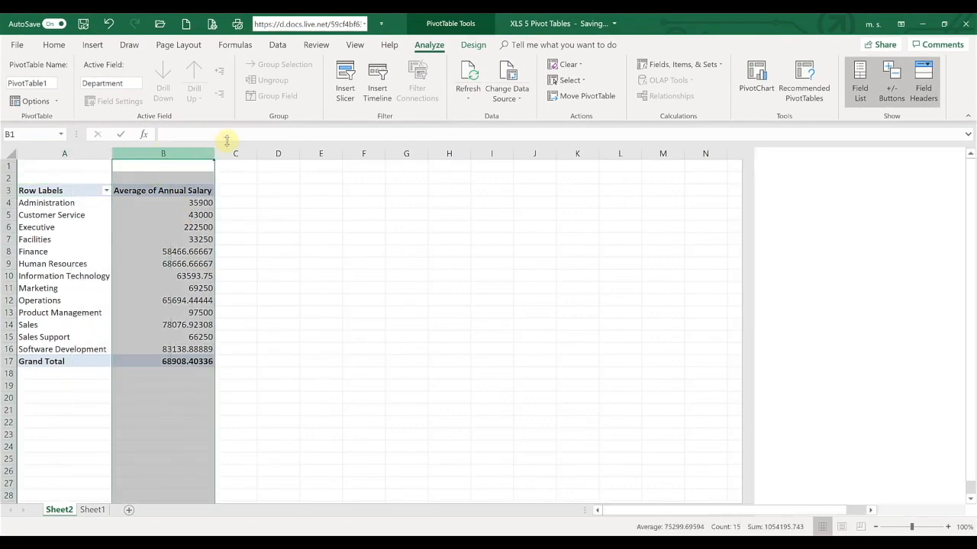
click(53, 45)
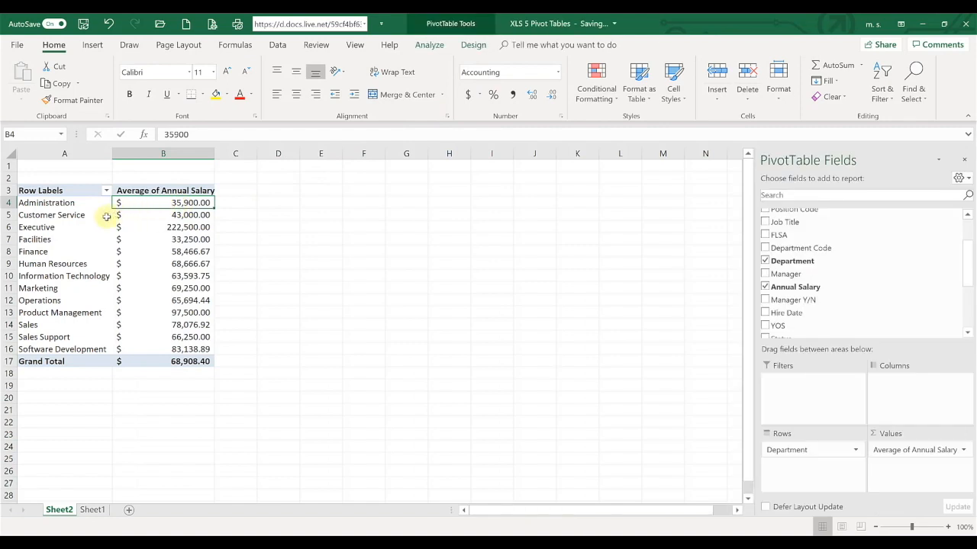
mouse_move(65, 238)
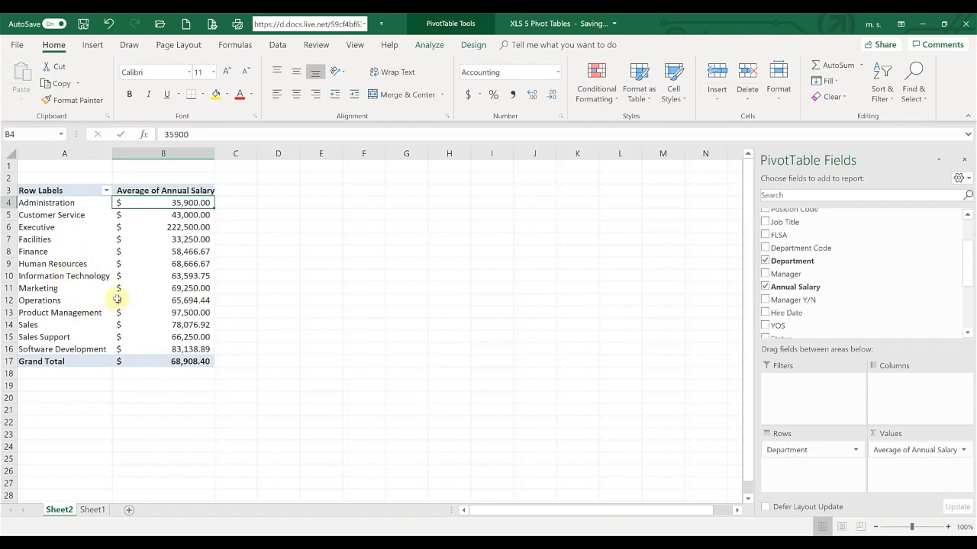
mouse_move(152, 244)
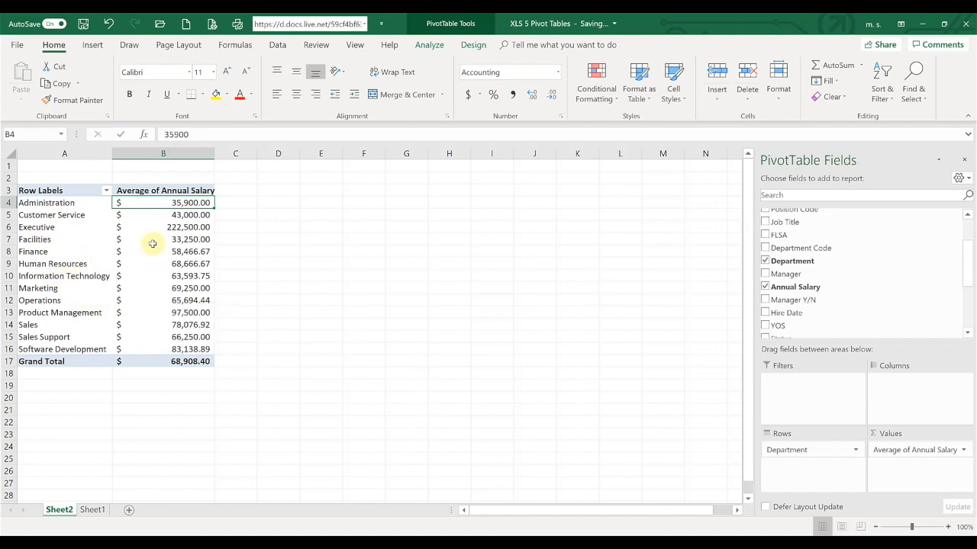
click(164, 189)
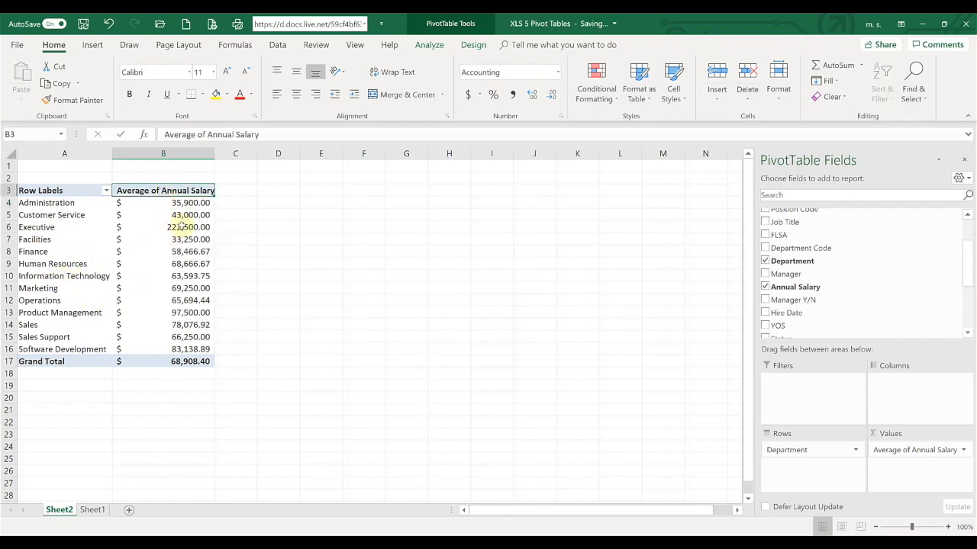
mouse_move(647, 350)
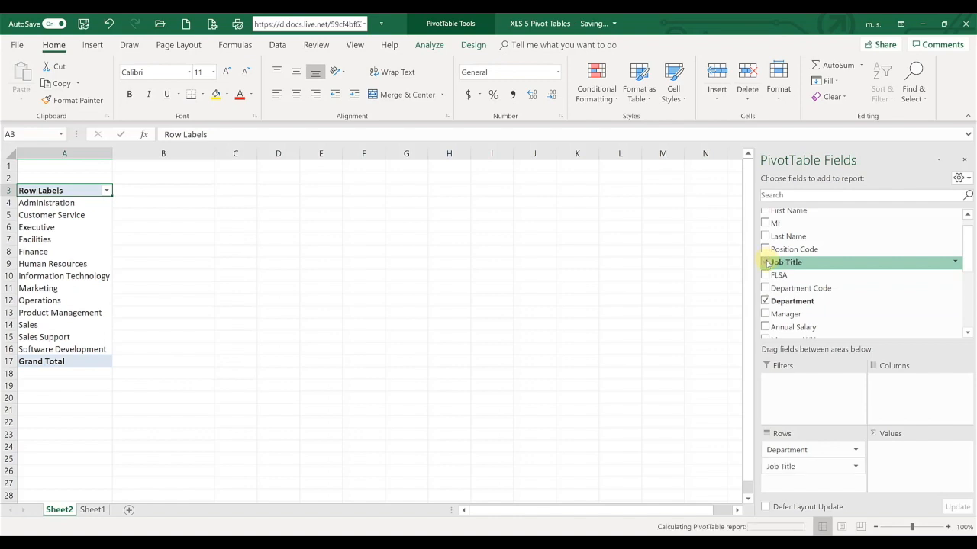
Step: Add Job Title and Manager as row fields nested under each department
click(766, 263)
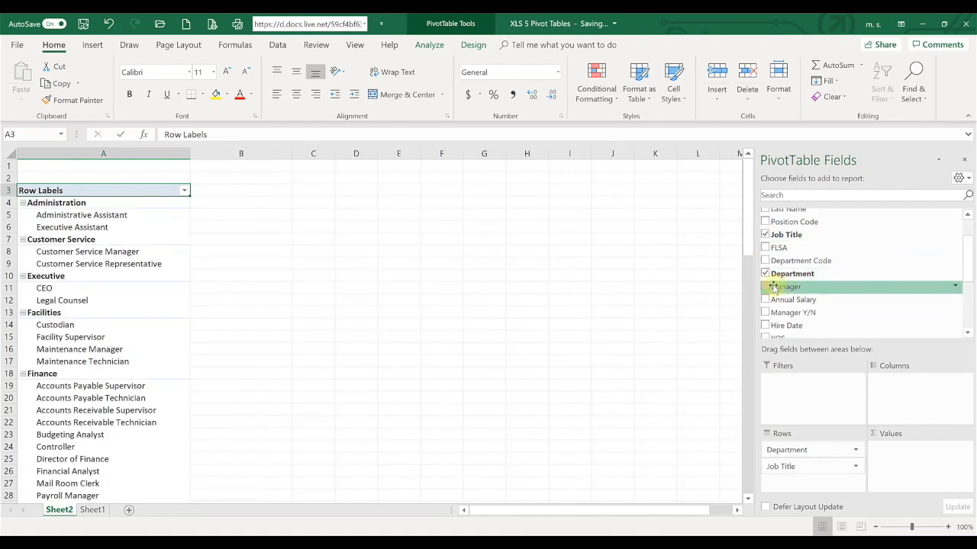
click(766, 287)
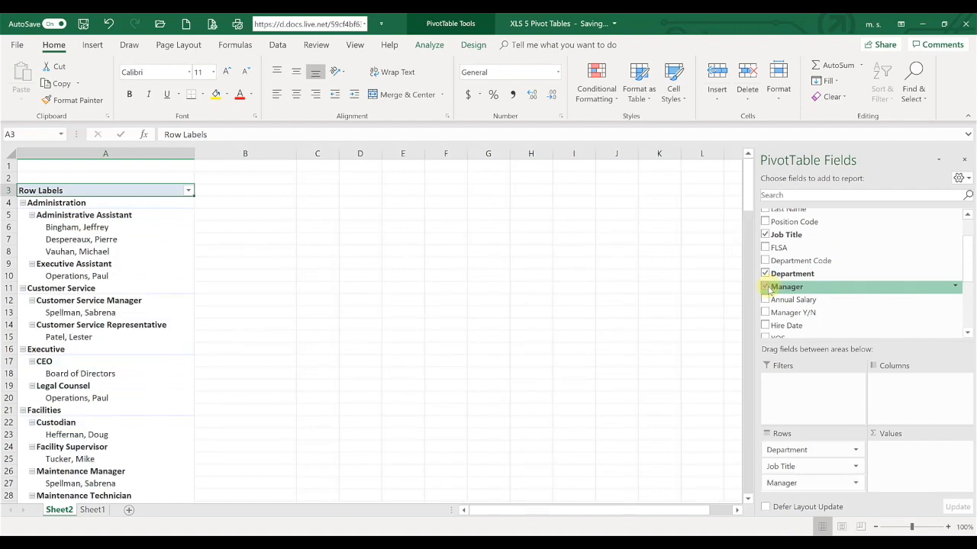
click(766, 287)
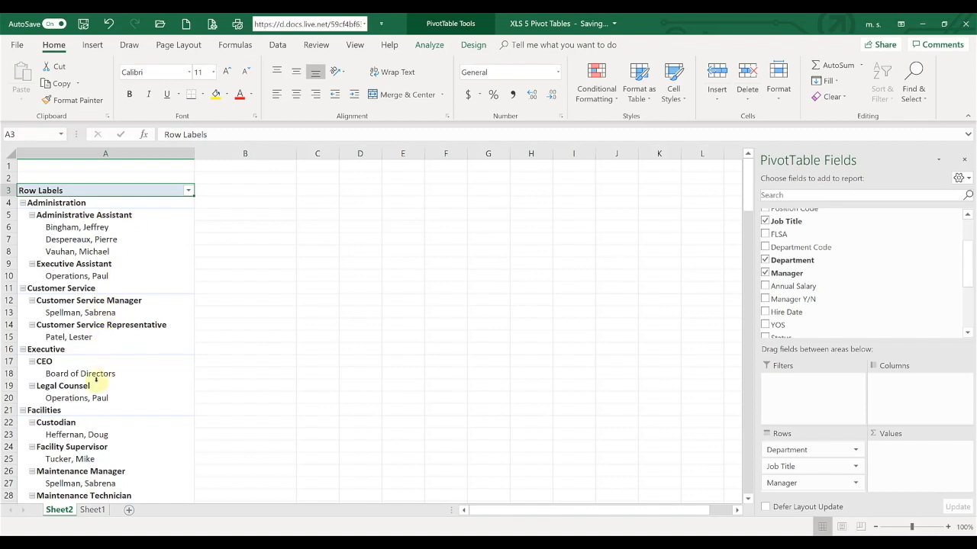
mouse_move(150, 263)
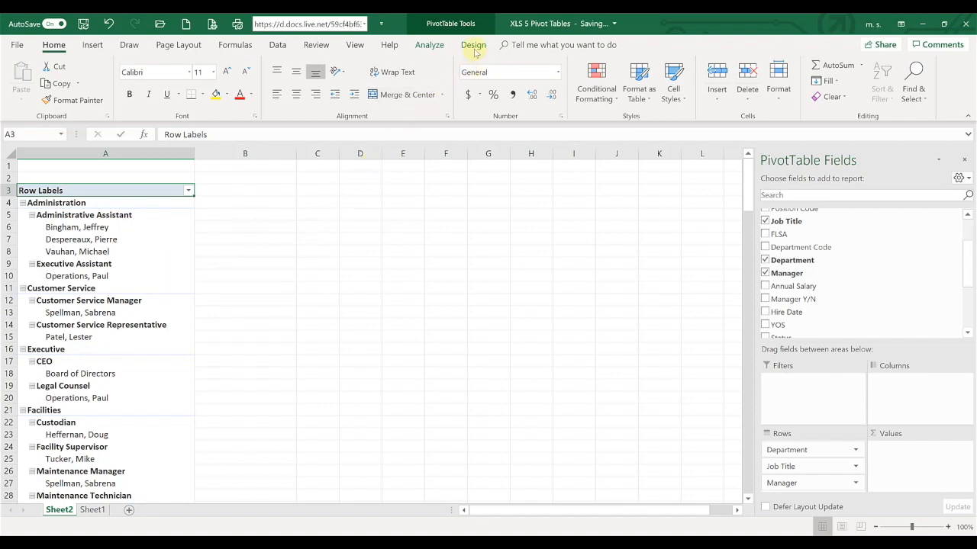
Step: Set the report layout to Show in Tabular Form with Repeat All Item Labels
click(473, 46)
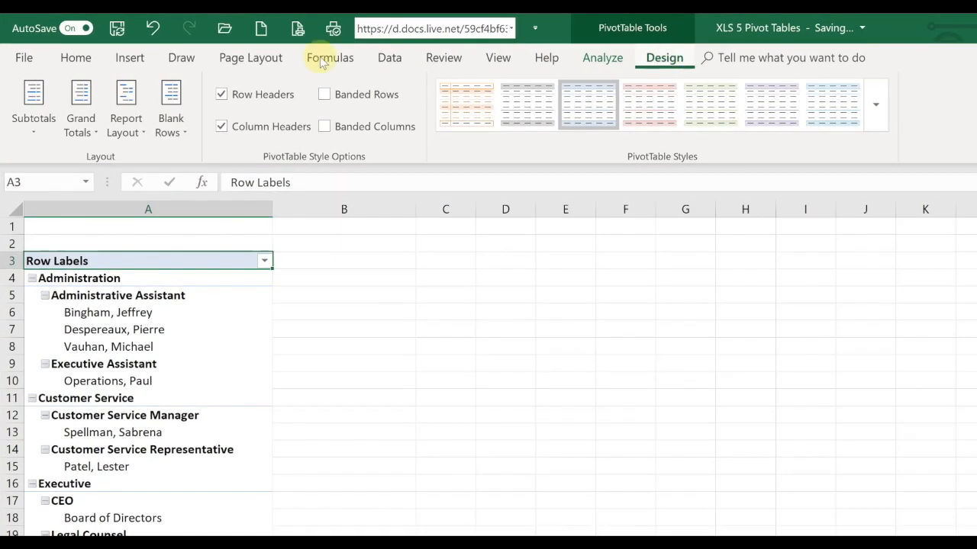
click(34, 106)
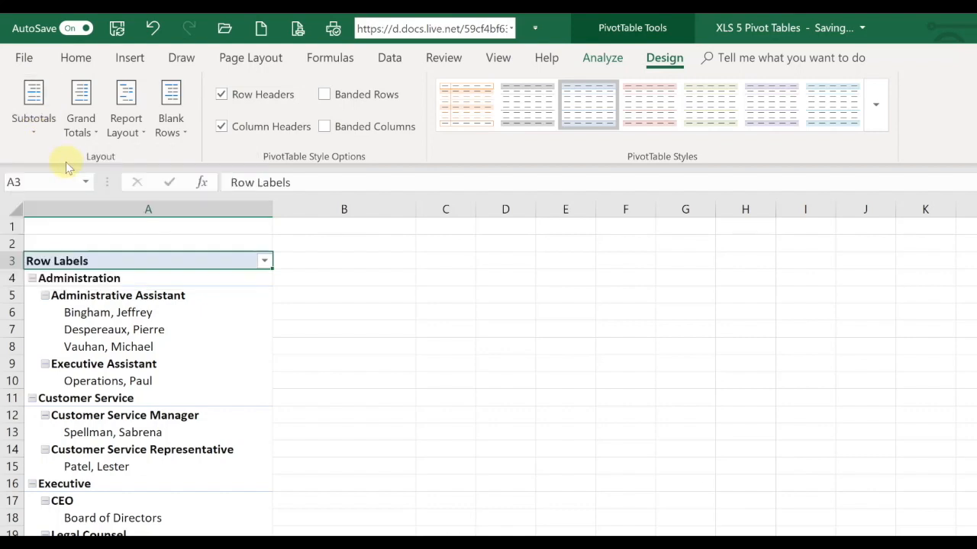
click(81, 107)
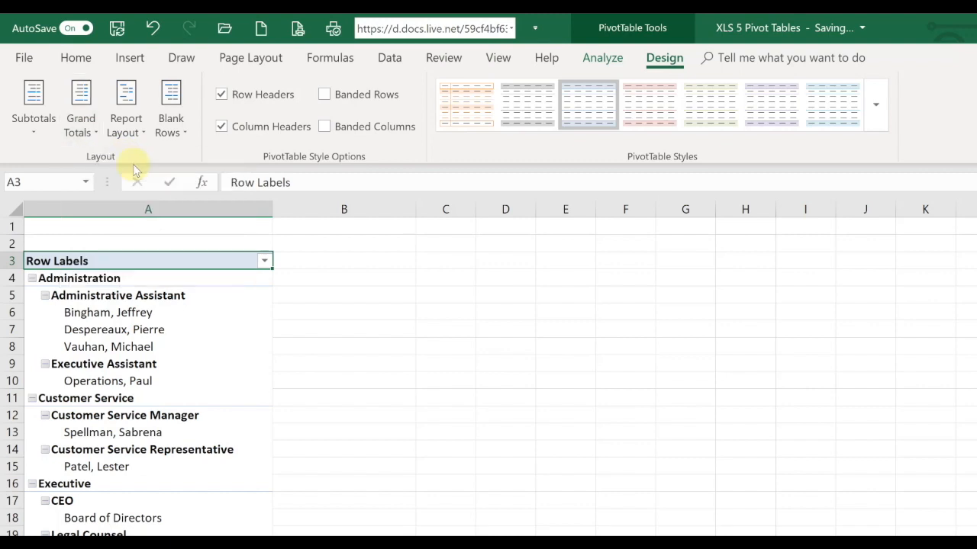
click(125, 107)
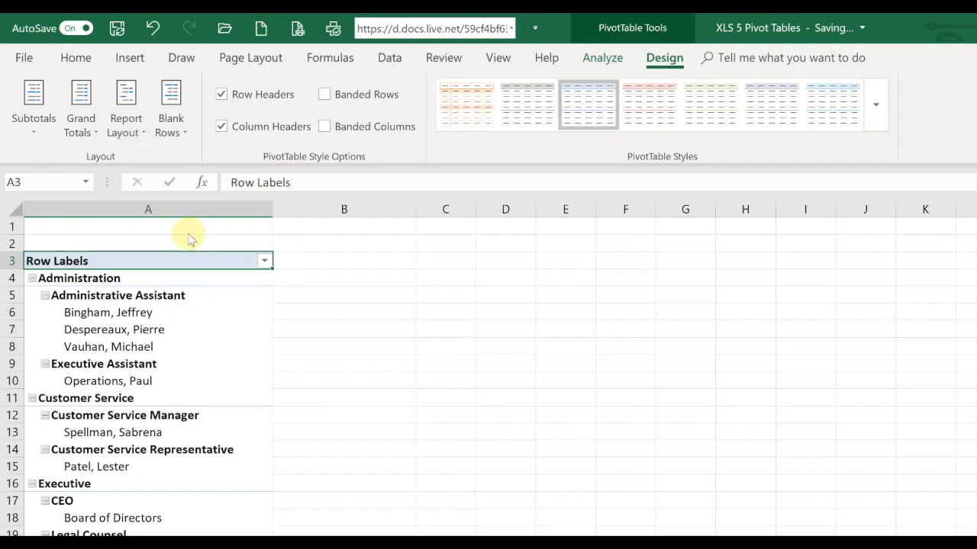
click(125, 107)
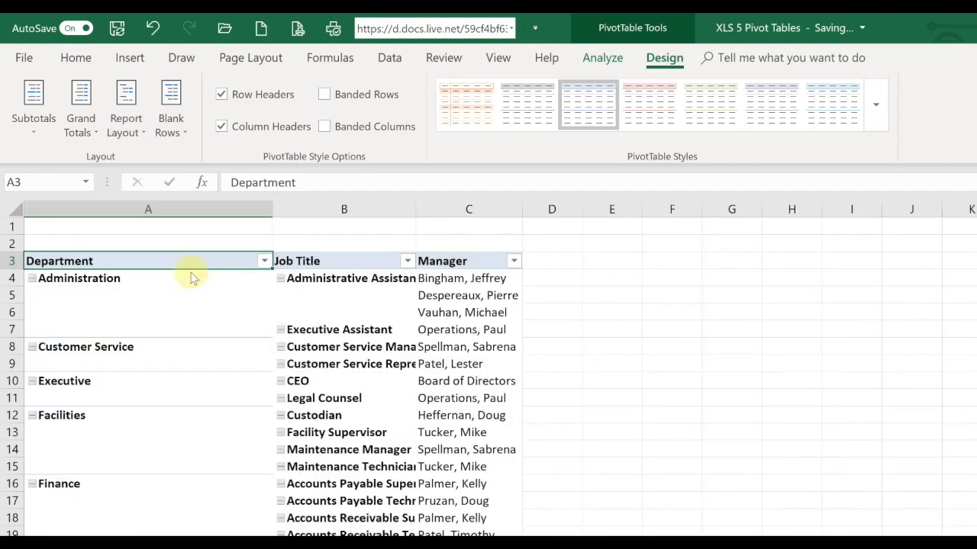
click(171, 107)
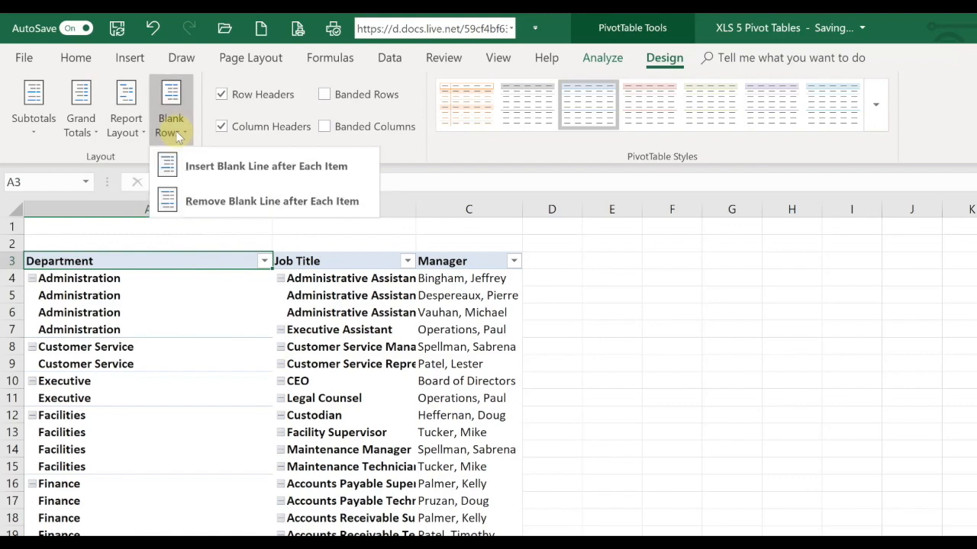
mouse_move(229, 201)
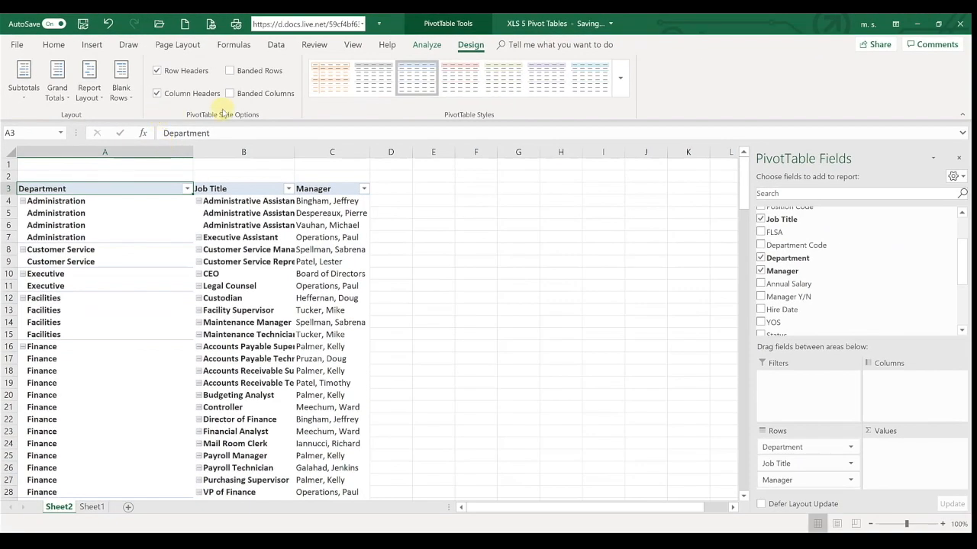
Step: Switch to PivotTable Analyze and scroll the flat list down to Software Development
click(428, 44)
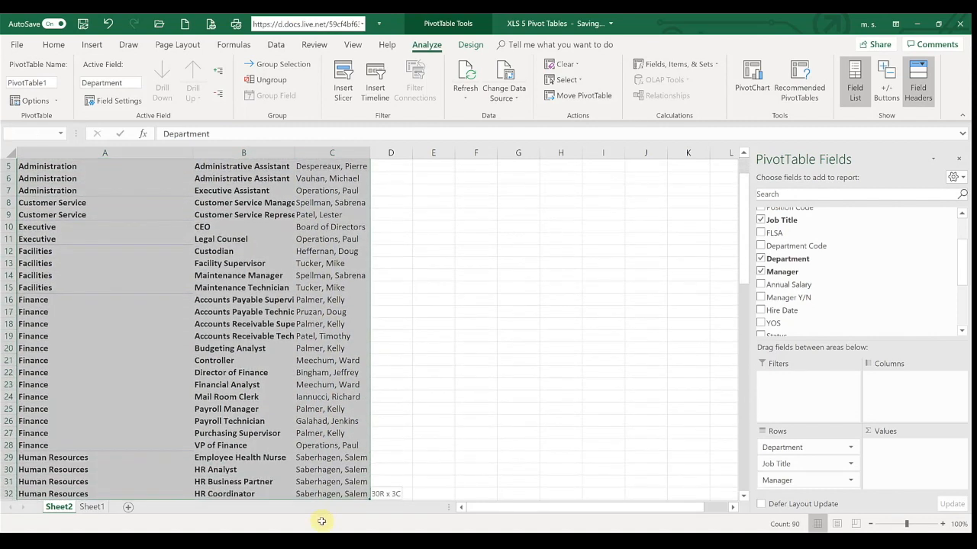
scroll(down, 3)
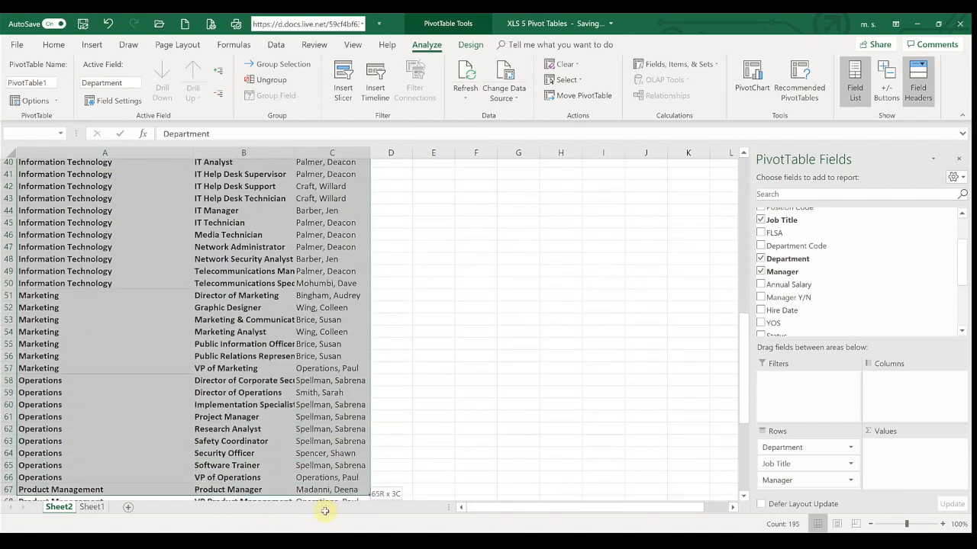
scroll(down, 3)
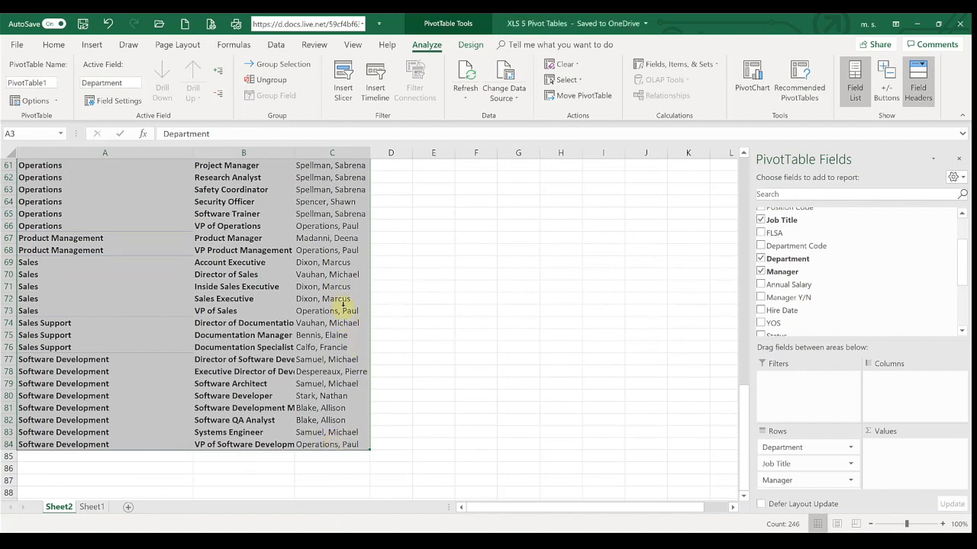
click(329, 297)
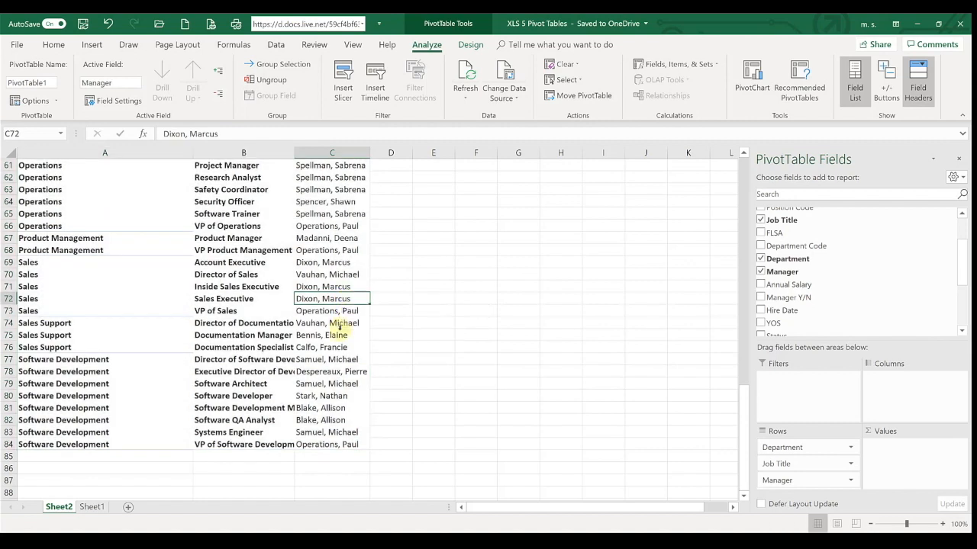
mouse_move(330, 360)
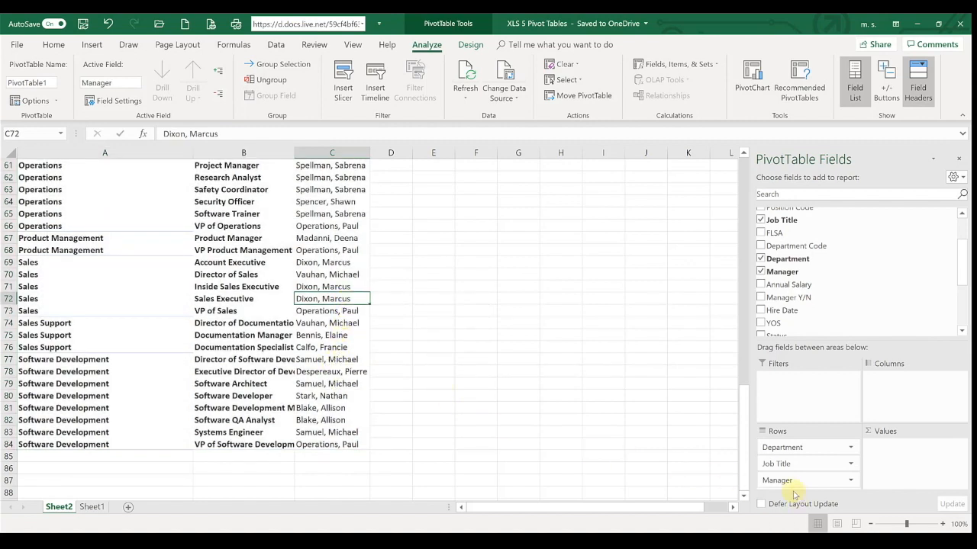
click(778, 479)
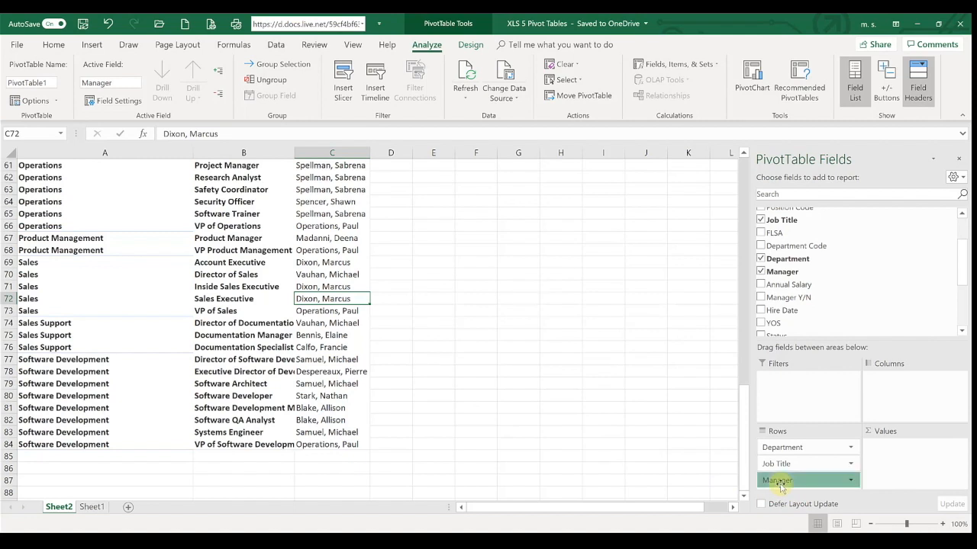
drag(778, 480, 778, 461)
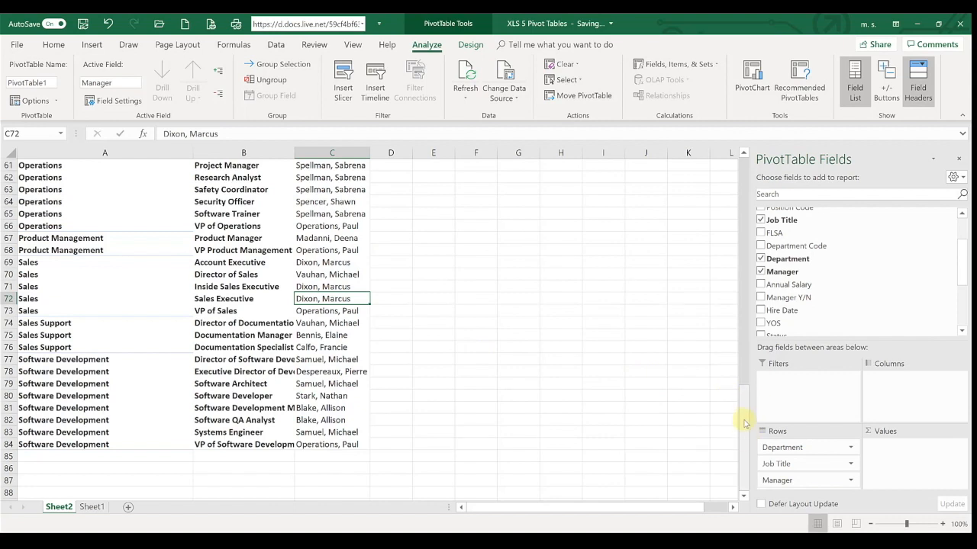
scroll(up, 3)
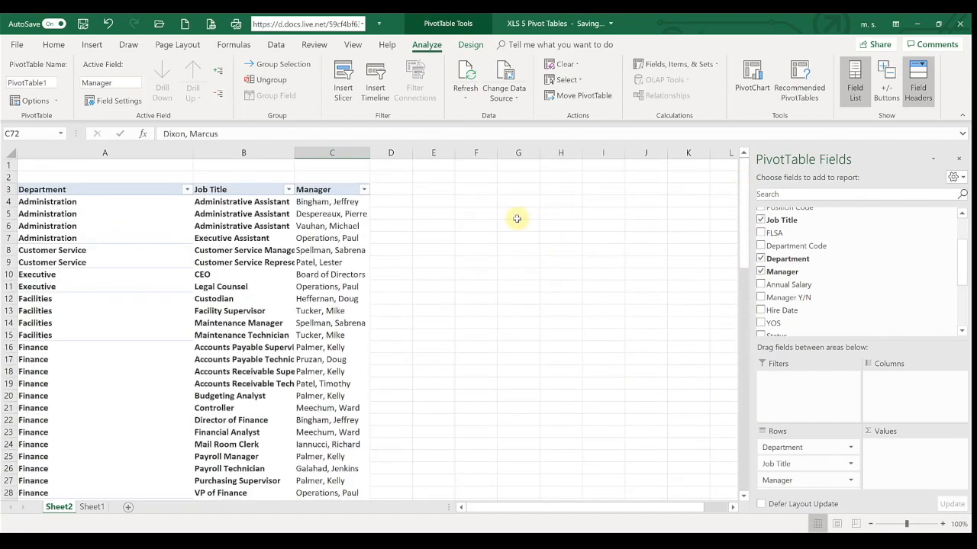
mouse_move(510, 225)
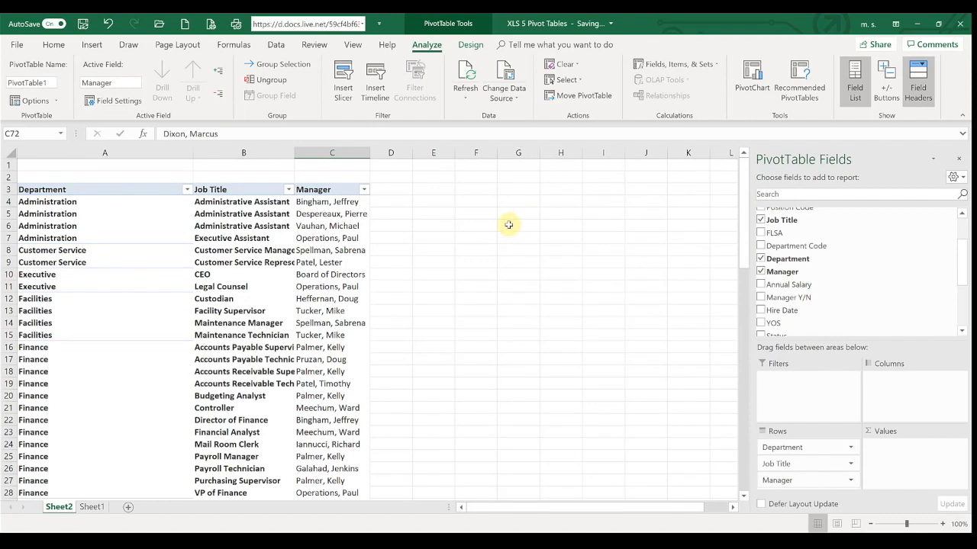